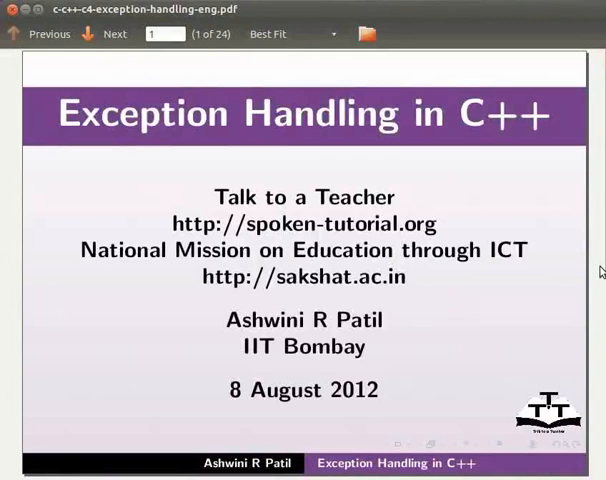
Step: Show the Learning Objectives slide with its Exception Handling and Through an example points
click(112, 35)
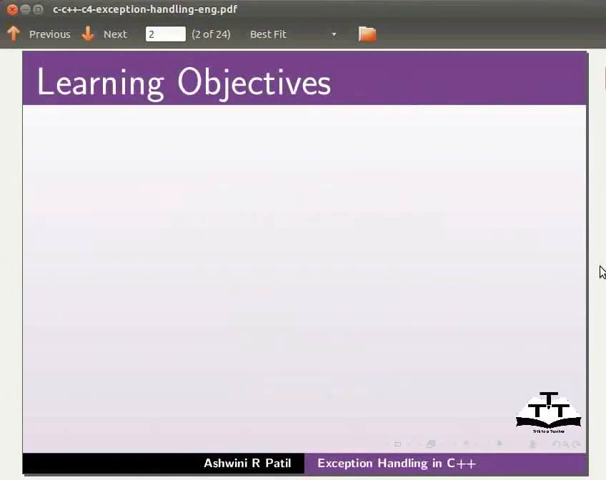
click(112, 34)
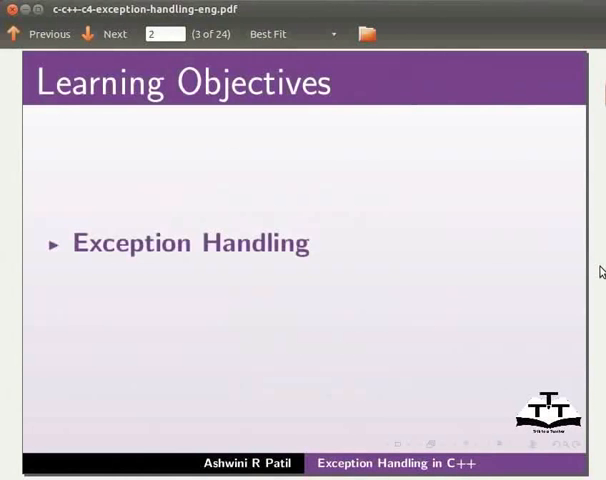
click(112, 35)
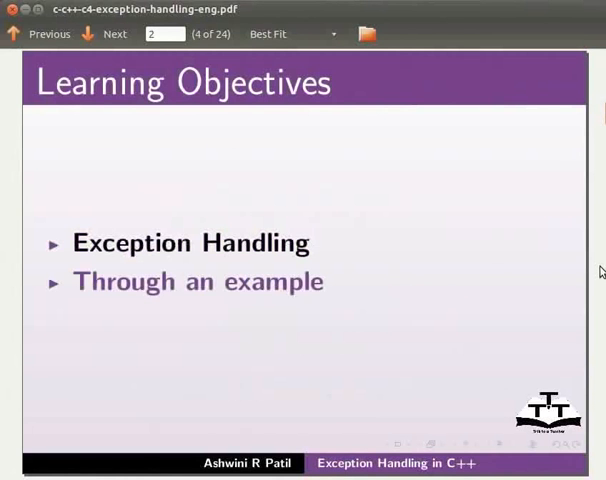
Step: Reveal the System Requirements: Ubuntu OS v. 11.10 and g++ Compiler v. 4.6.1
click(113, 33)
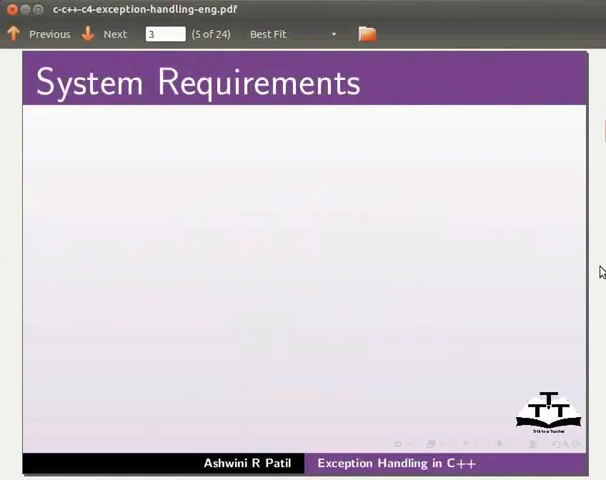
click(113, 33)
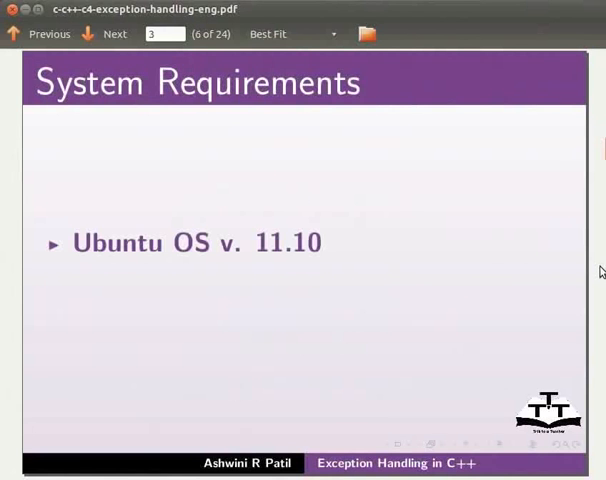
click(111, 34)
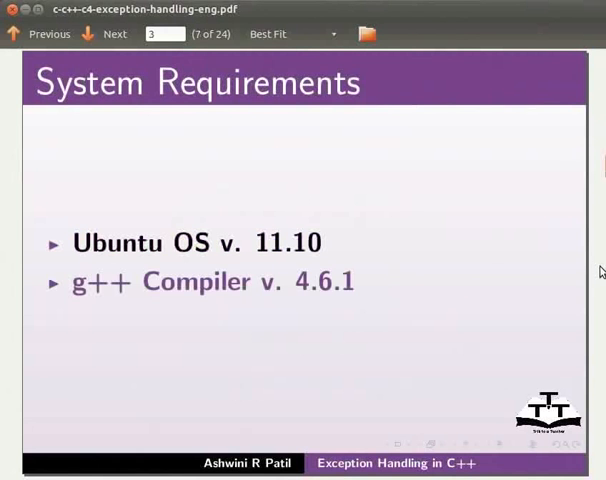
Step: Reveal each Introduction to Exception Handling point, then advance to Types of Exceptions
click(112, 33)
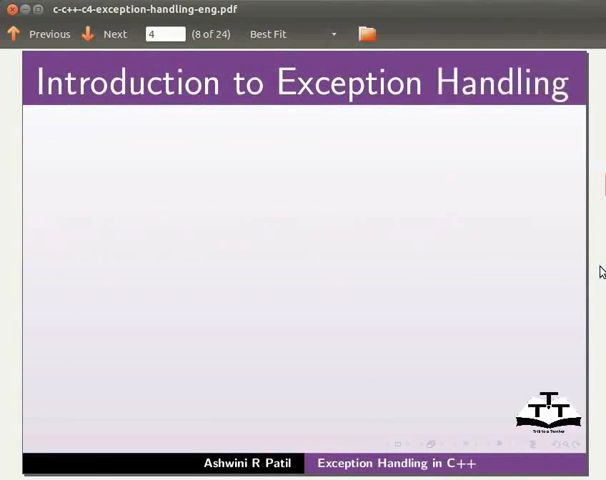
click(113, 34)
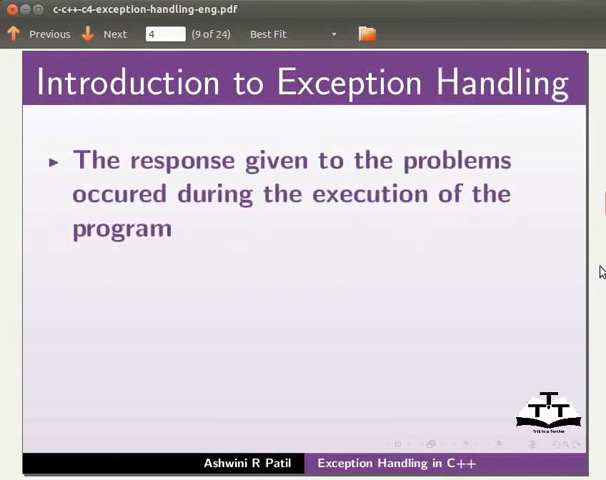
click(110, 35)
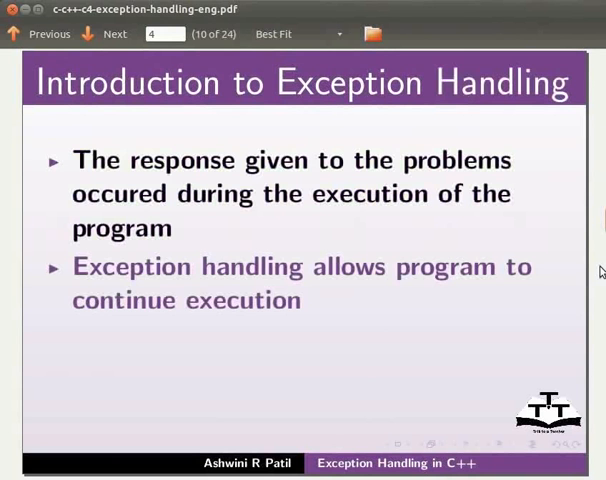
click(113, 34)
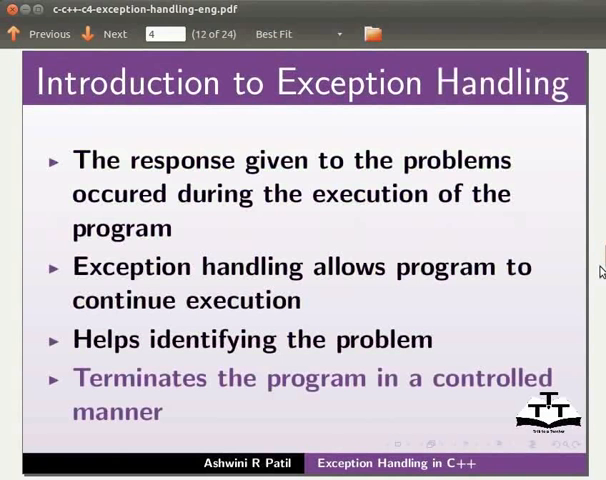
click(113, 33)
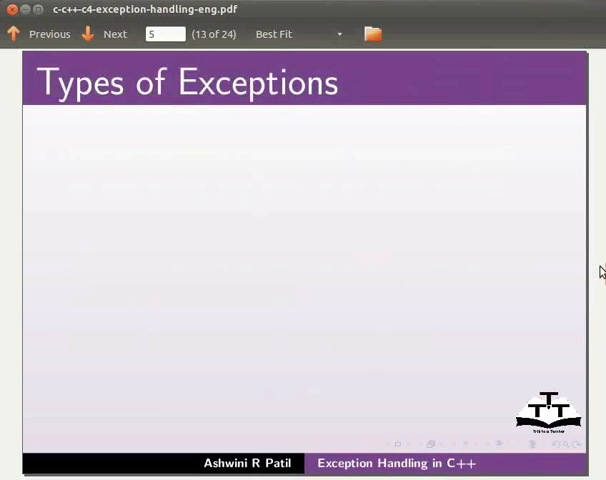
Step: Present the try, catch and throw items and reach the Syntax slide
click(113, 34)
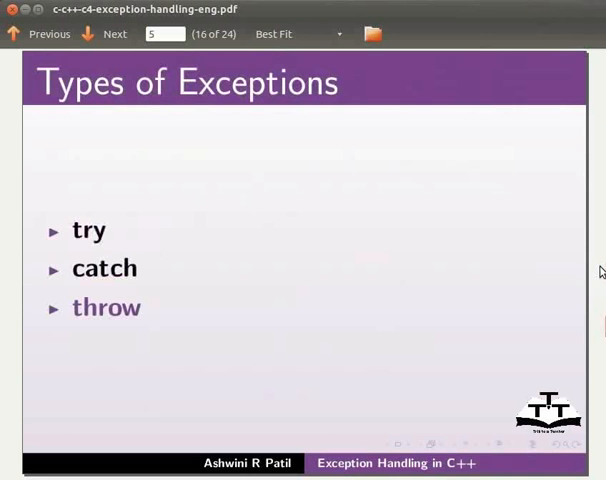
mouse_move(66, 237)
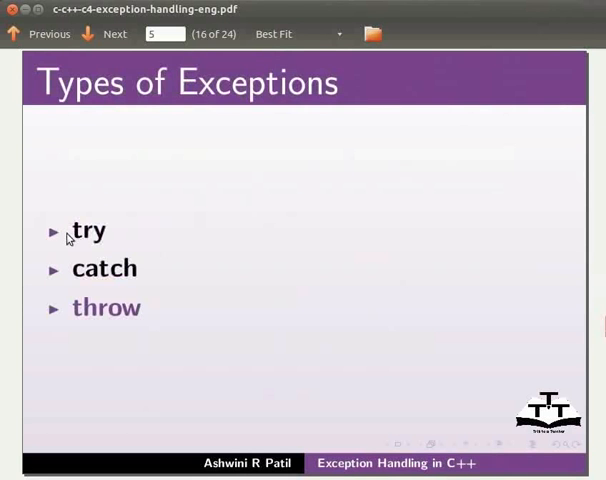
double_click(88, 231)
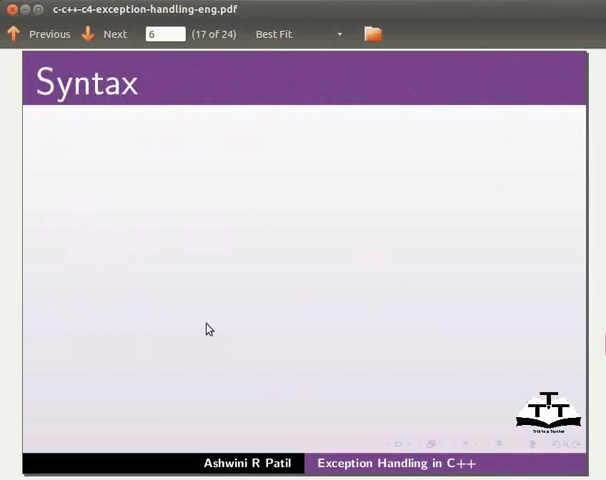
Step: Reveal the try/catch block syntax and highlight the throw; statement
click(110, 35)
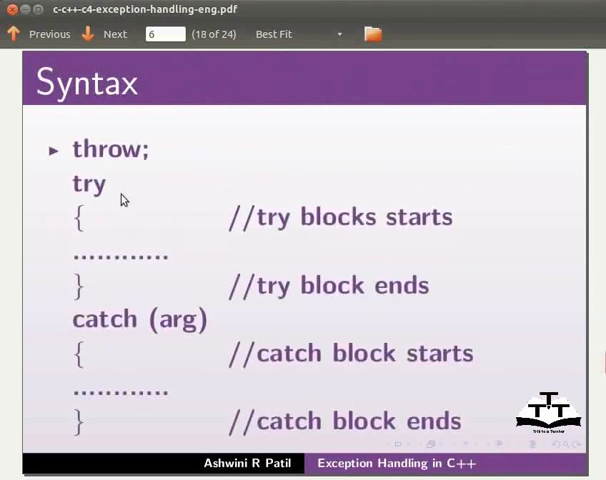
drag(73, 183, 90, 285)
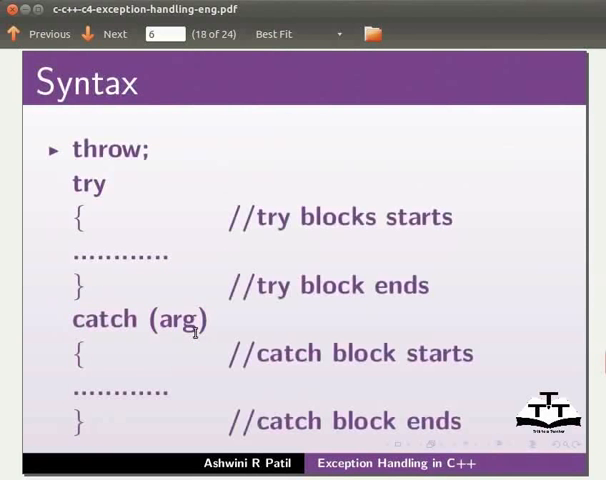
double_click(108, 149)
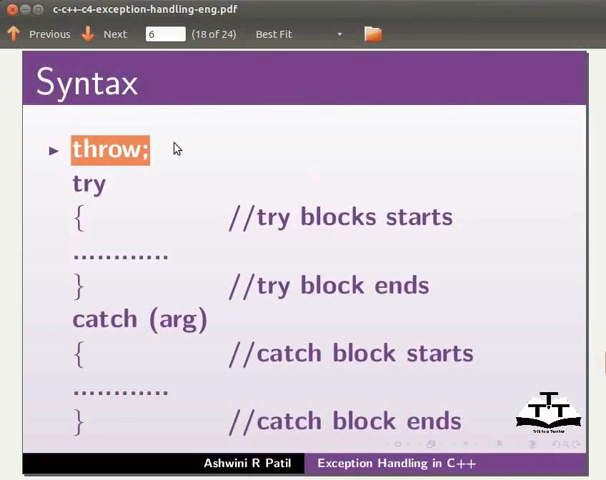
mouse_move(168, 240)
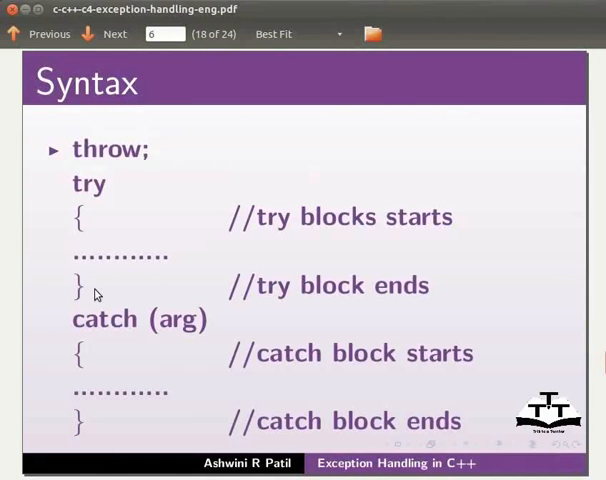
mouse_move(212, 422)
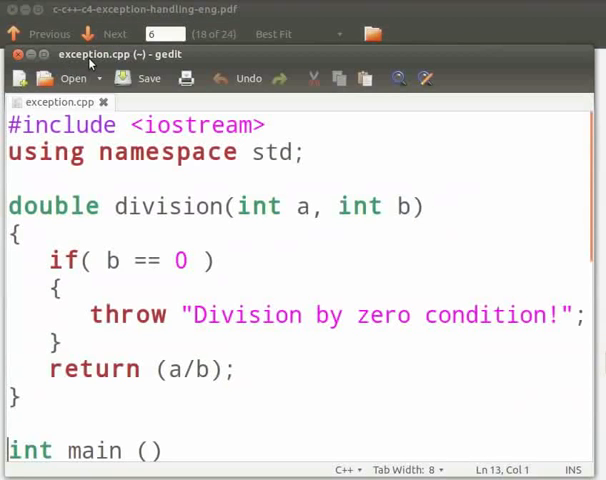
mouse_move(131, 59)
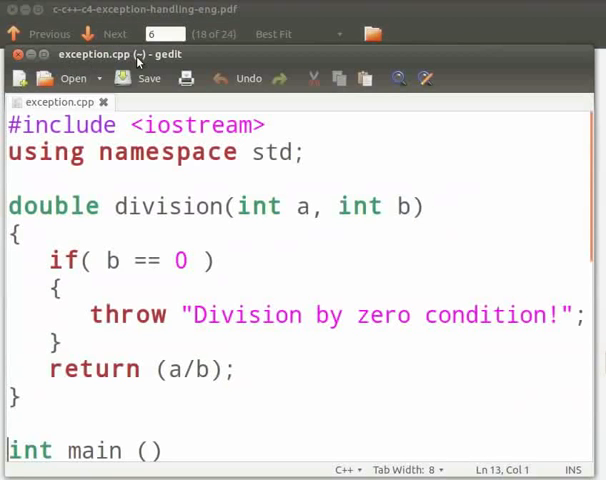
mouse_move(233, 297)
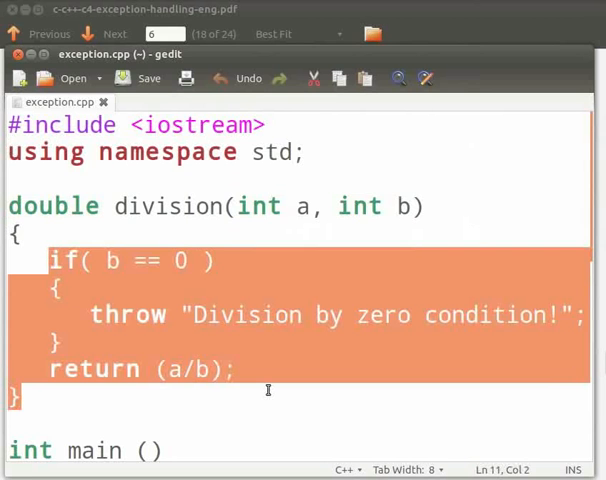
mouse_move(253, 279)
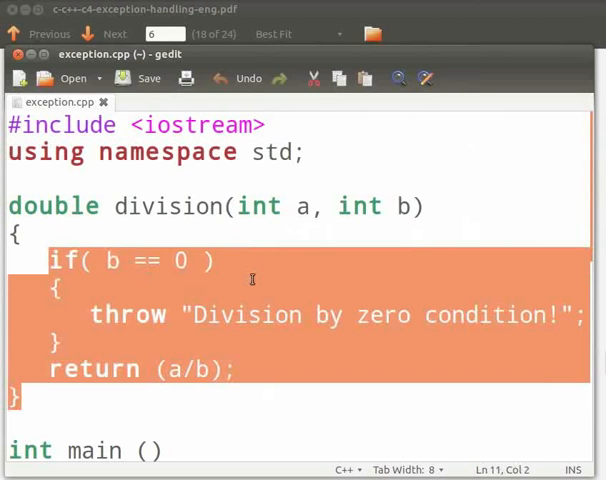
mouse_move(97, 390)
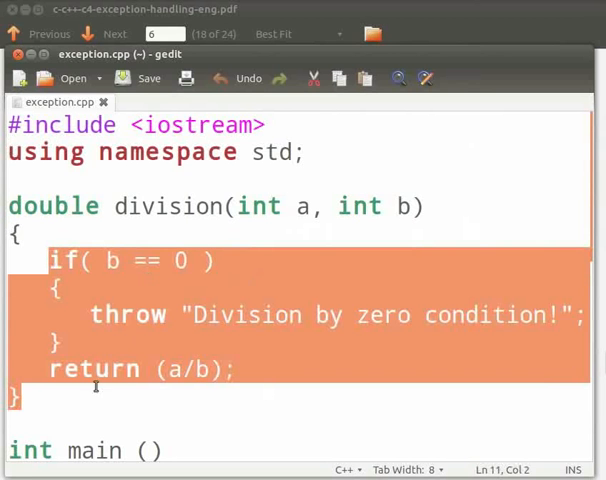
mouse_move(232, 332)
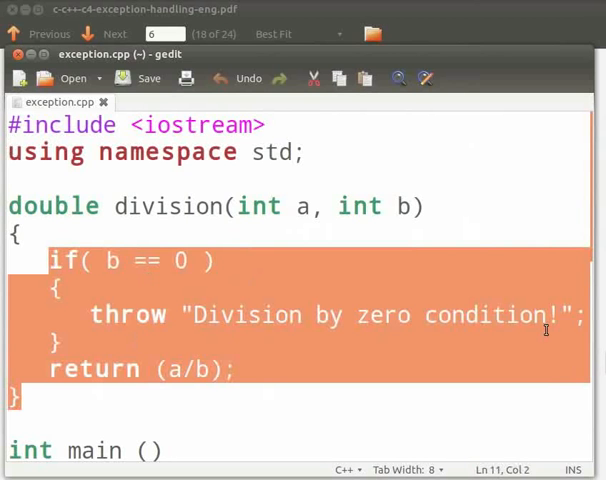
mouse_move(182, 395)
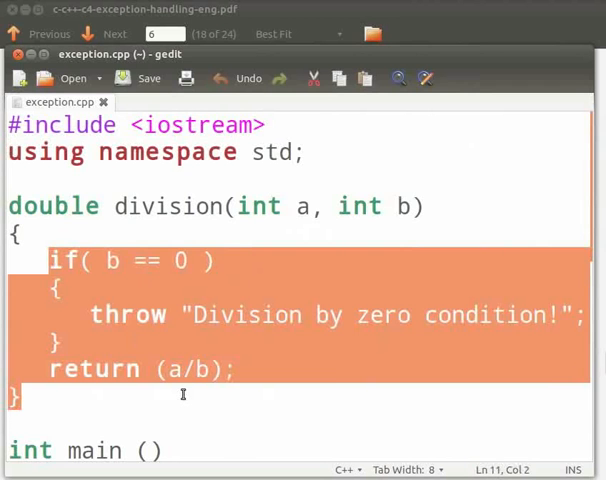
Step: Scroll exception.cpp down to main's int x,y and double z declarations
scroll(down, 3)
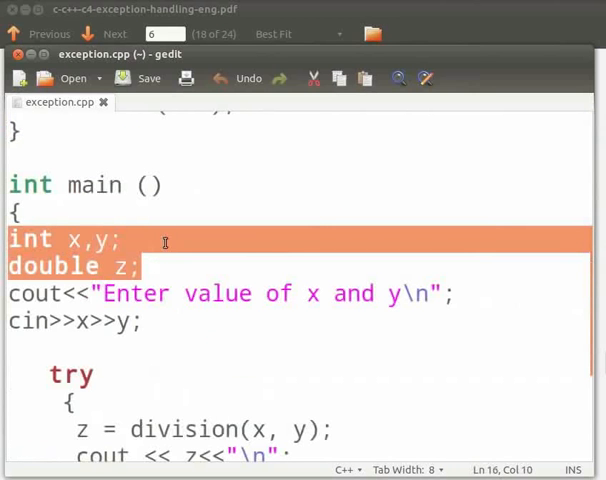
mouse_move(78, 278)
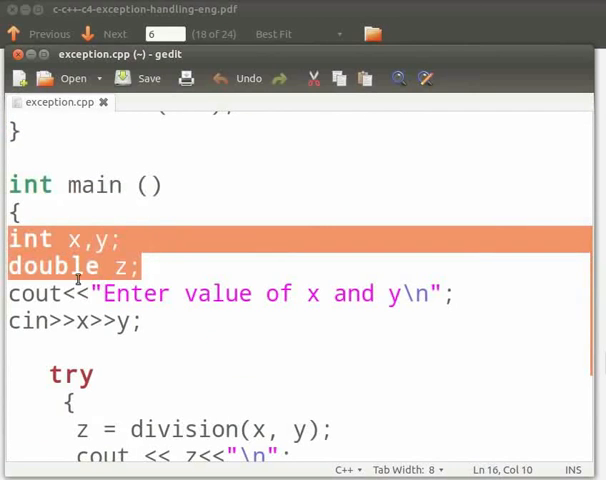
mouse_move(216, 265)
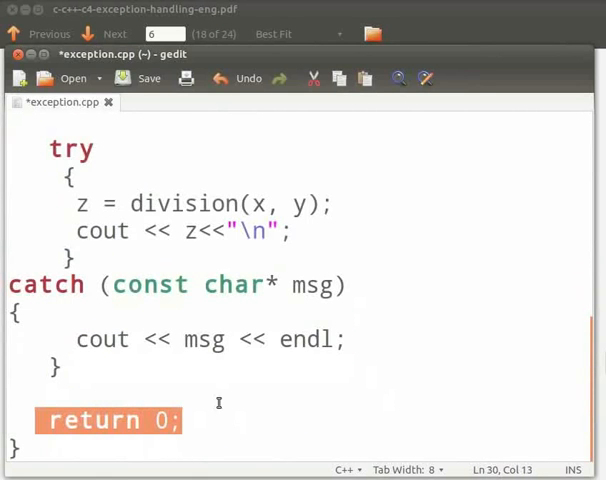
mouse_move(238, 411)
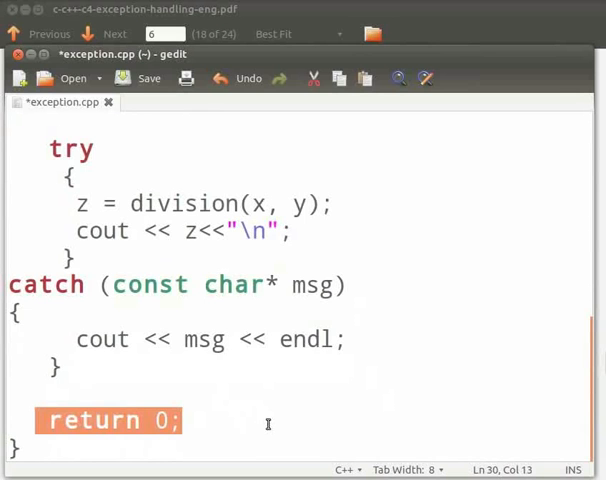
mouse_move(269, 432)
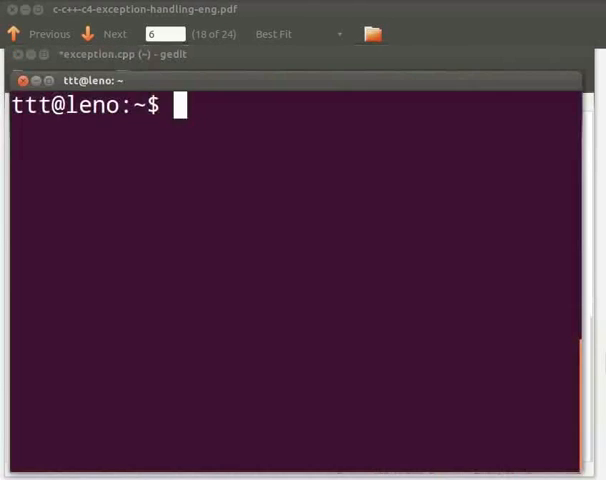
Step: Enter g++ exception.cpp -o ex to compile the program into ex
text(g)
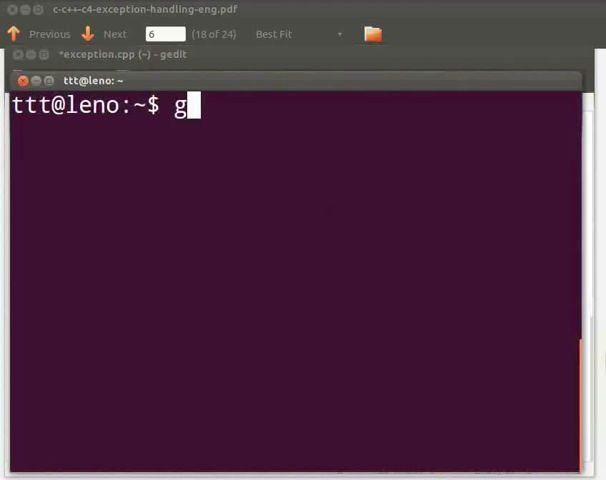
text(++ ex)
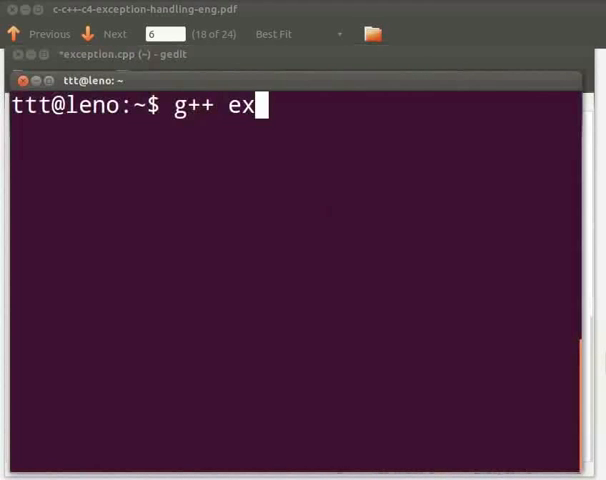
text(ception.cp)
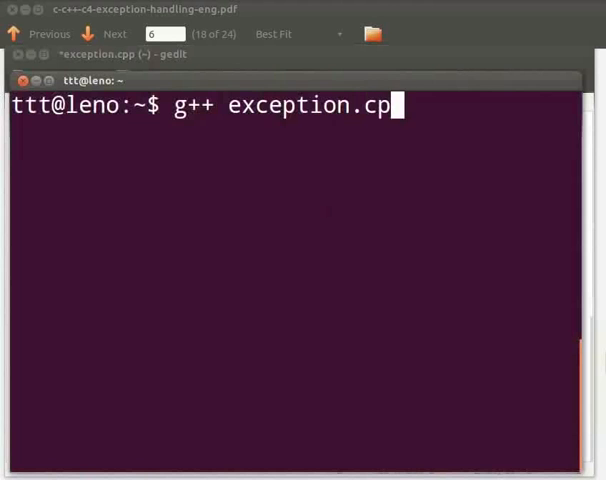
text(p -o)
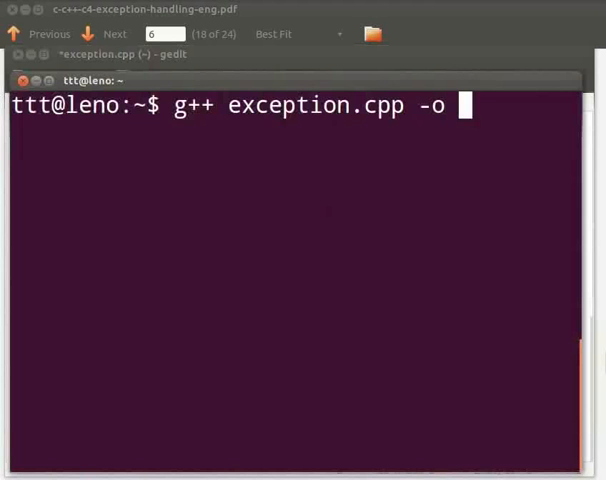
text(ex)
text(.)
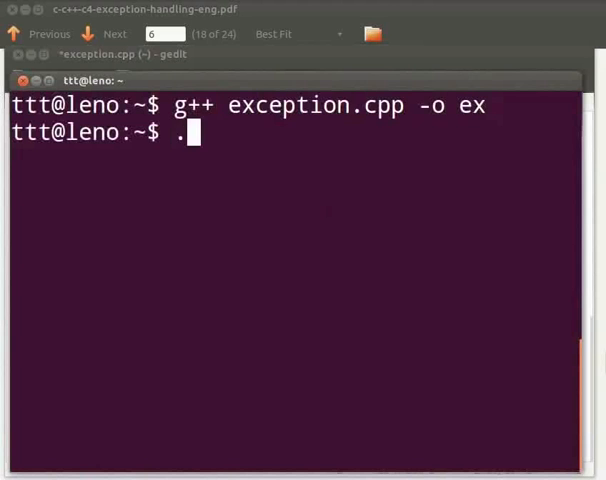
Step: Run ./ex and submit 3 as the first value
text(/ex)
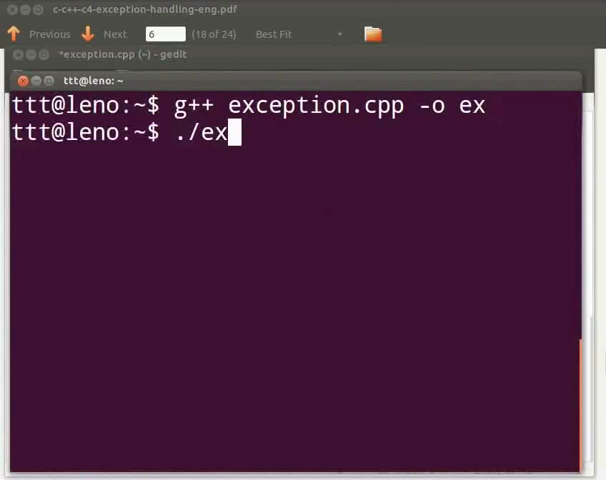
key(Return)
text(3)
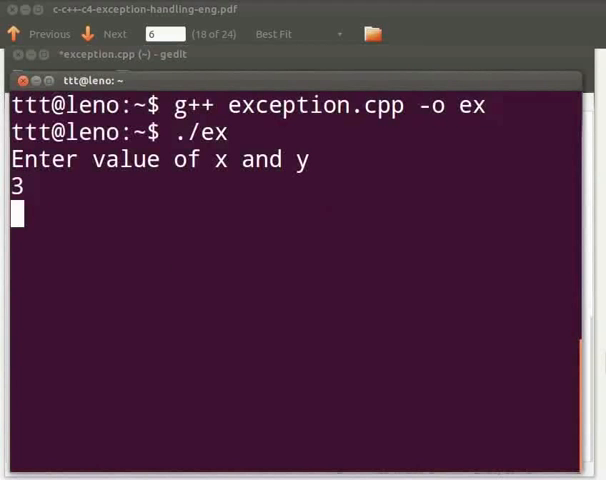
key(Return)
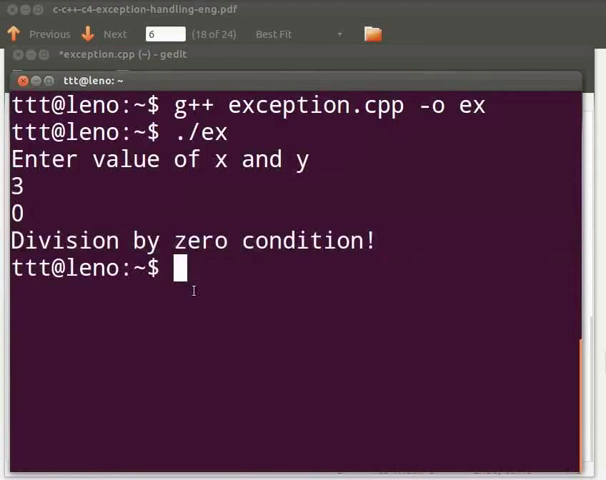
Step: Recompile exception.cpp into ex, rerun ./ex with 8 and 2, then return to slides
text(g++ exception.cpp -o ex)
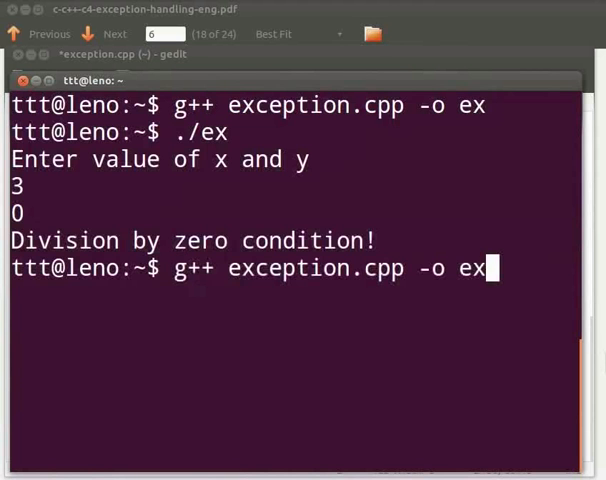
key(Return)
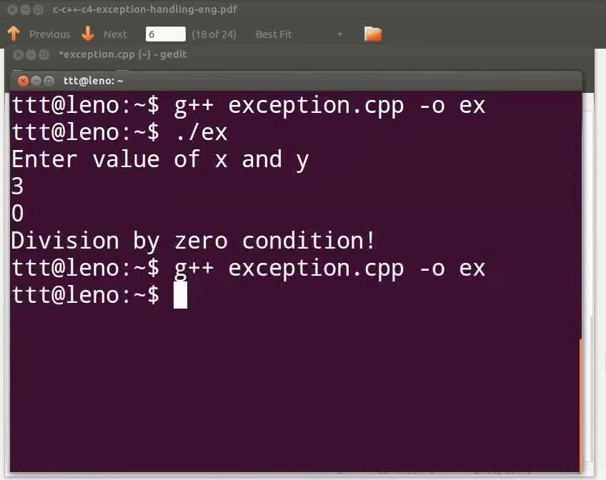
text(./ex)
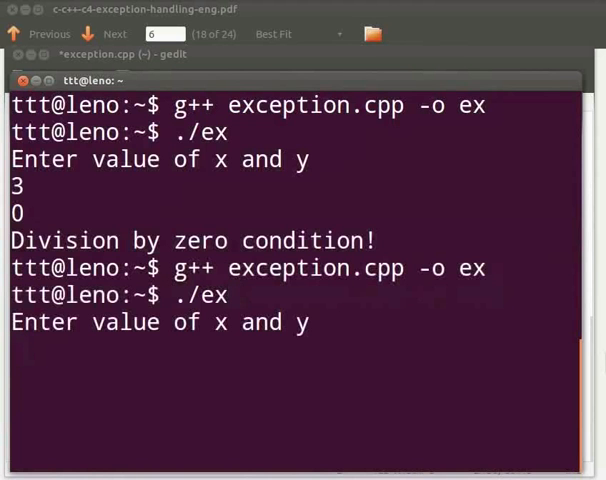
text(8)
text(2)
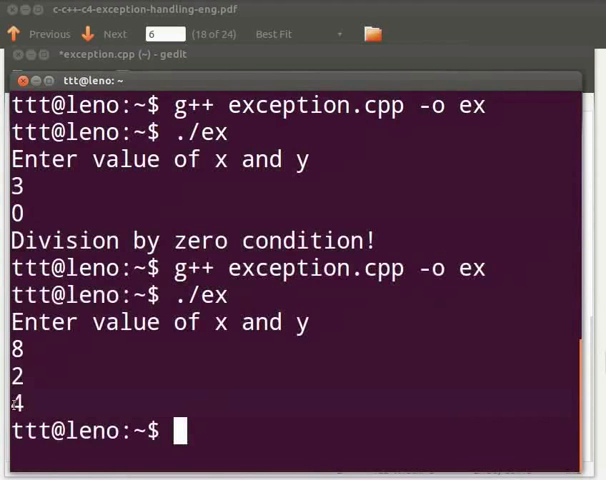
mouse_move(203, 9)
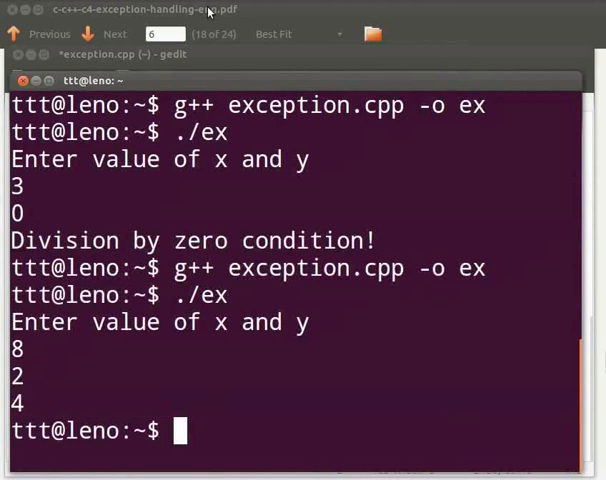
click(103, 33)
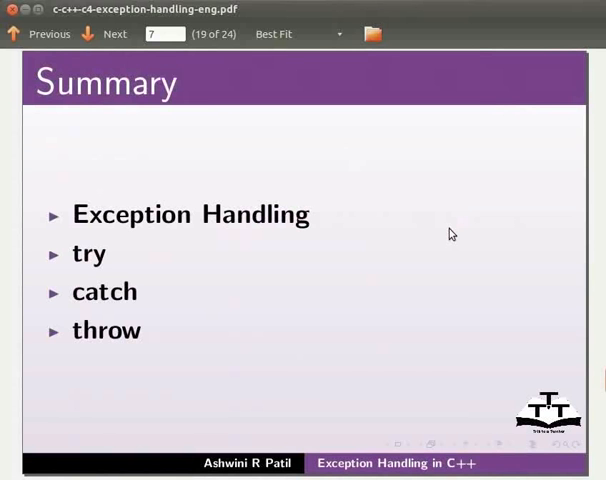
Step: Advance past Summary to the Assignment slide, page 20 of 24
click(103, 35)
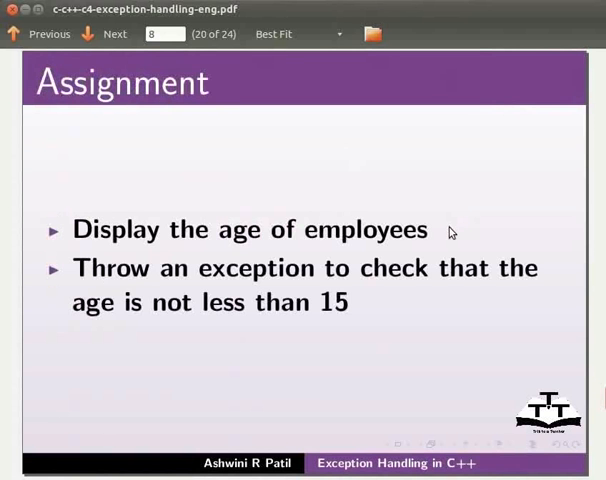
mouse_move(451, 173)
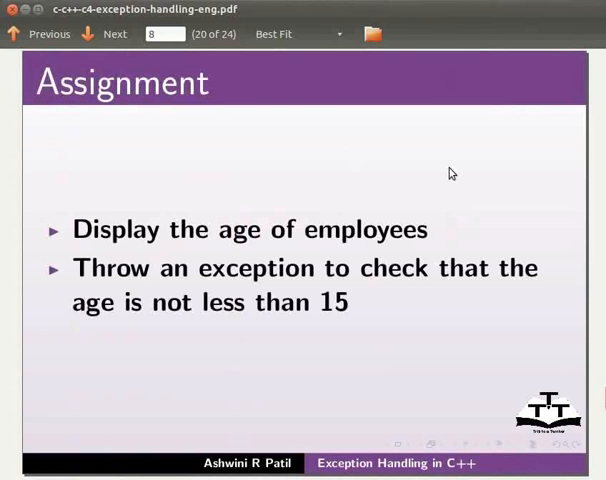
Step: Advance to the final Acknowledgements slide, page 24 of 24
click(107, 34)
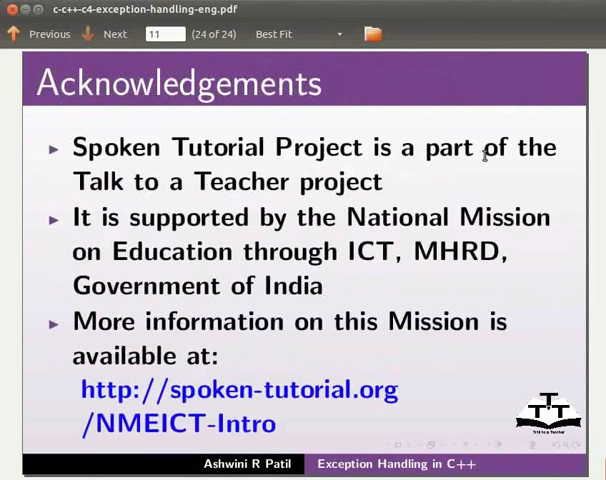
mouse_move(535, 105)
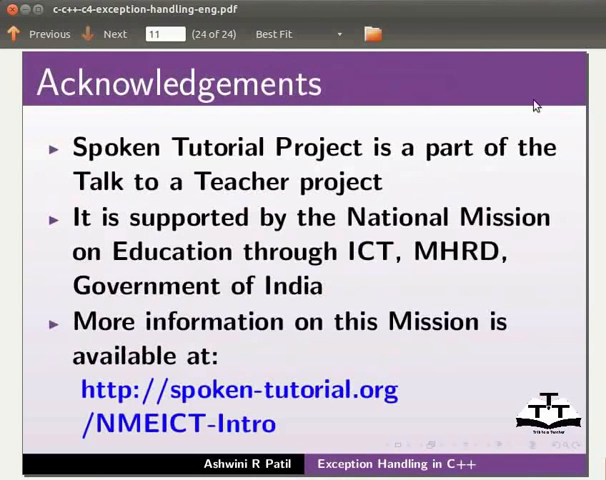